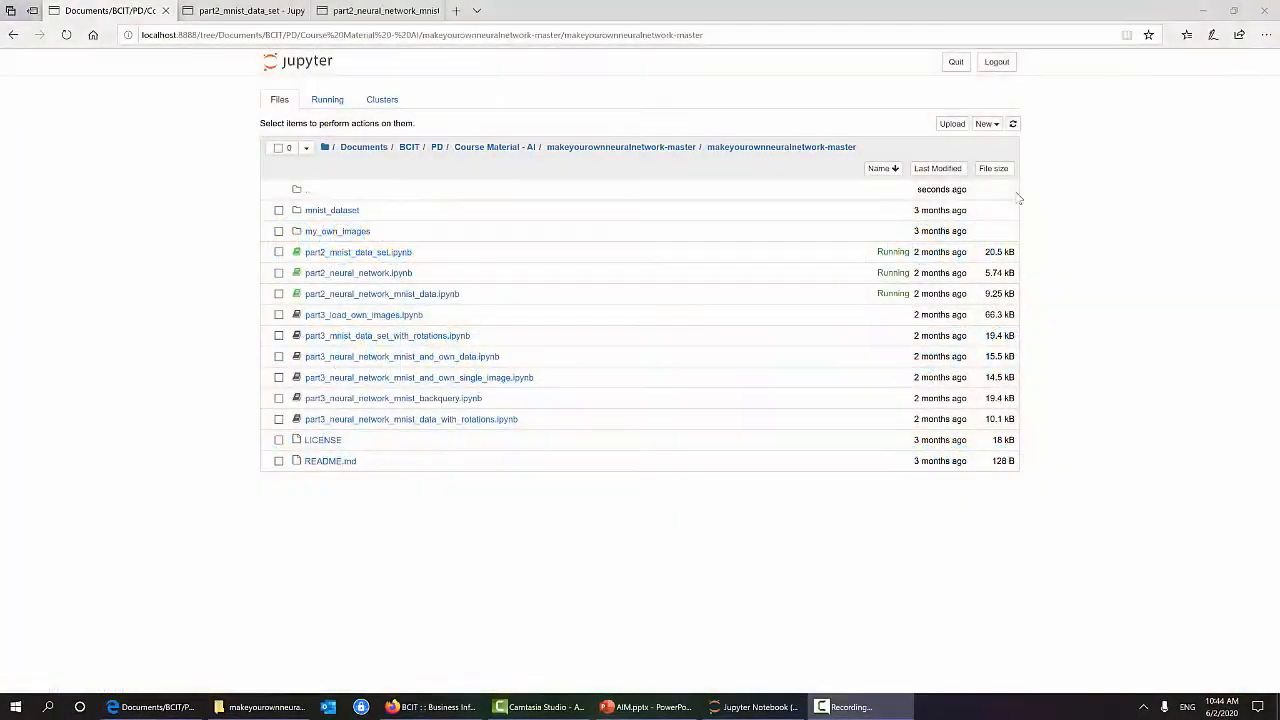
Open part2_mnist_data_set and scroll to the plotted handwritten zero and scaled inputs
{"action": "left_click", "coordinate": [240, 10]}
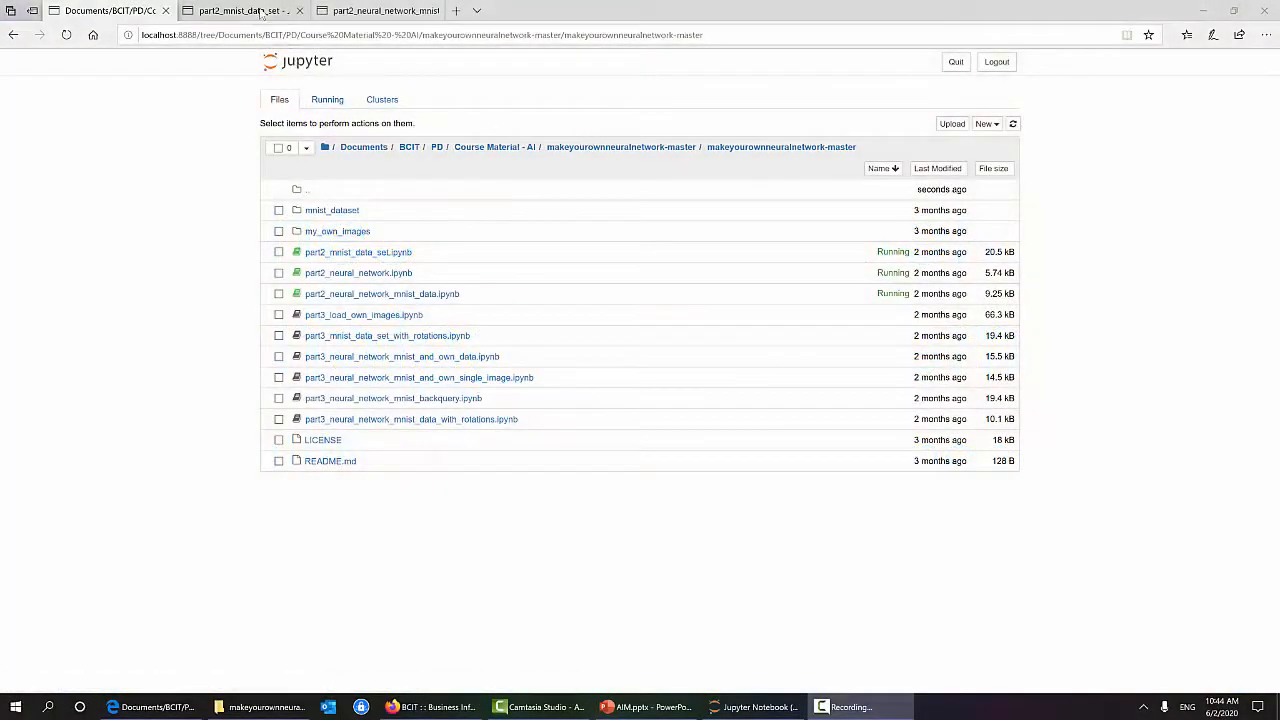
{"action": "left_click", "coordinate": [240, 10]}
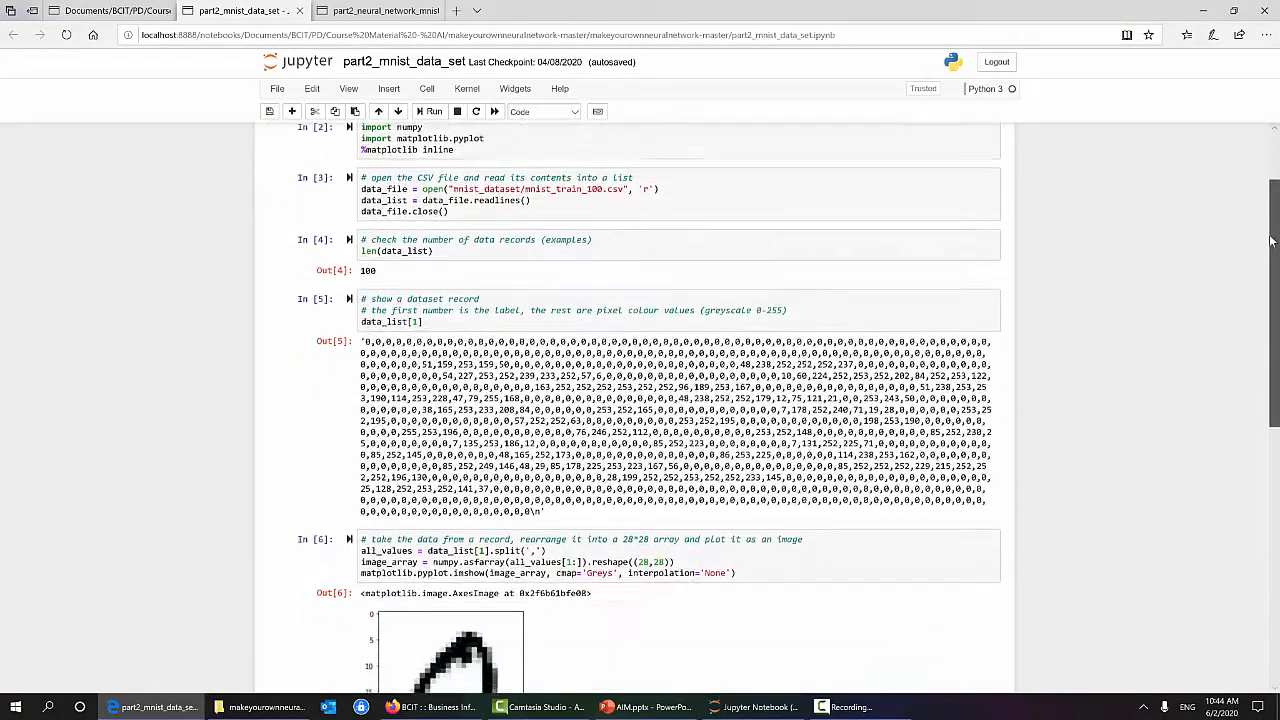
{"action": "scroll", "scroll_direction": "down", "scroll_amount": 3}
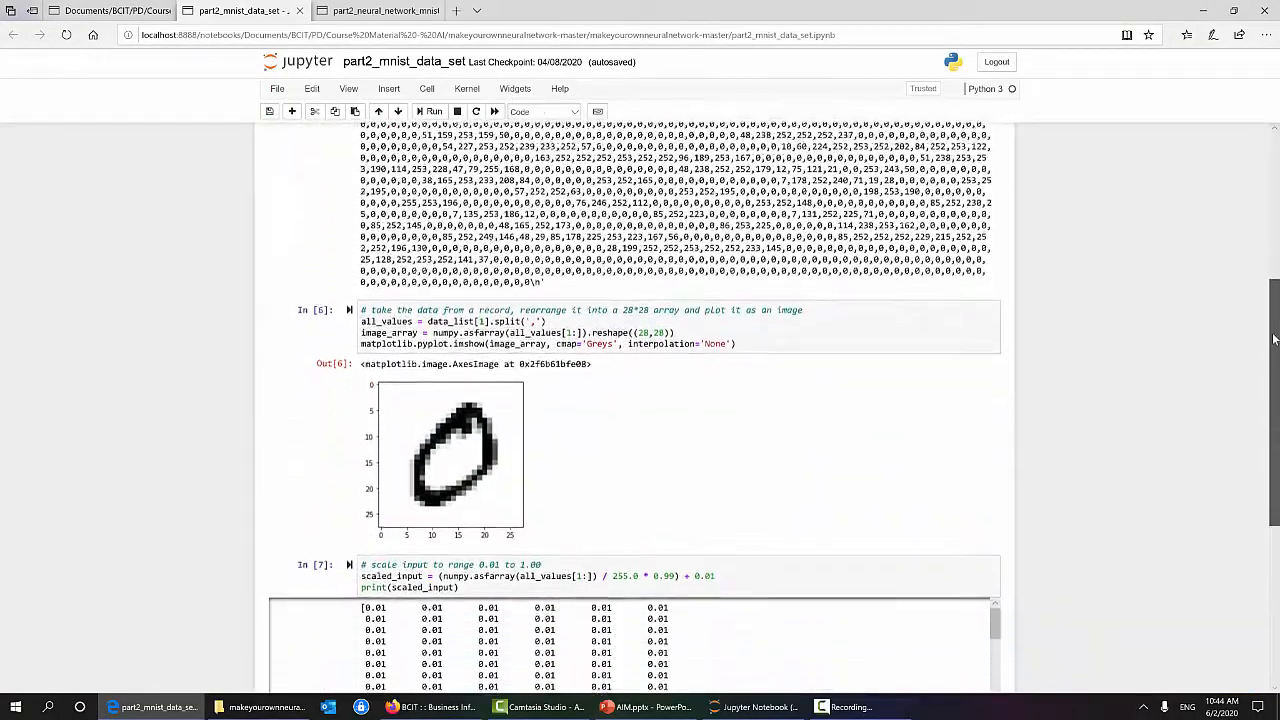
{"action": "scroll", "scroll_direction": "down", "scroll_amount": 3}
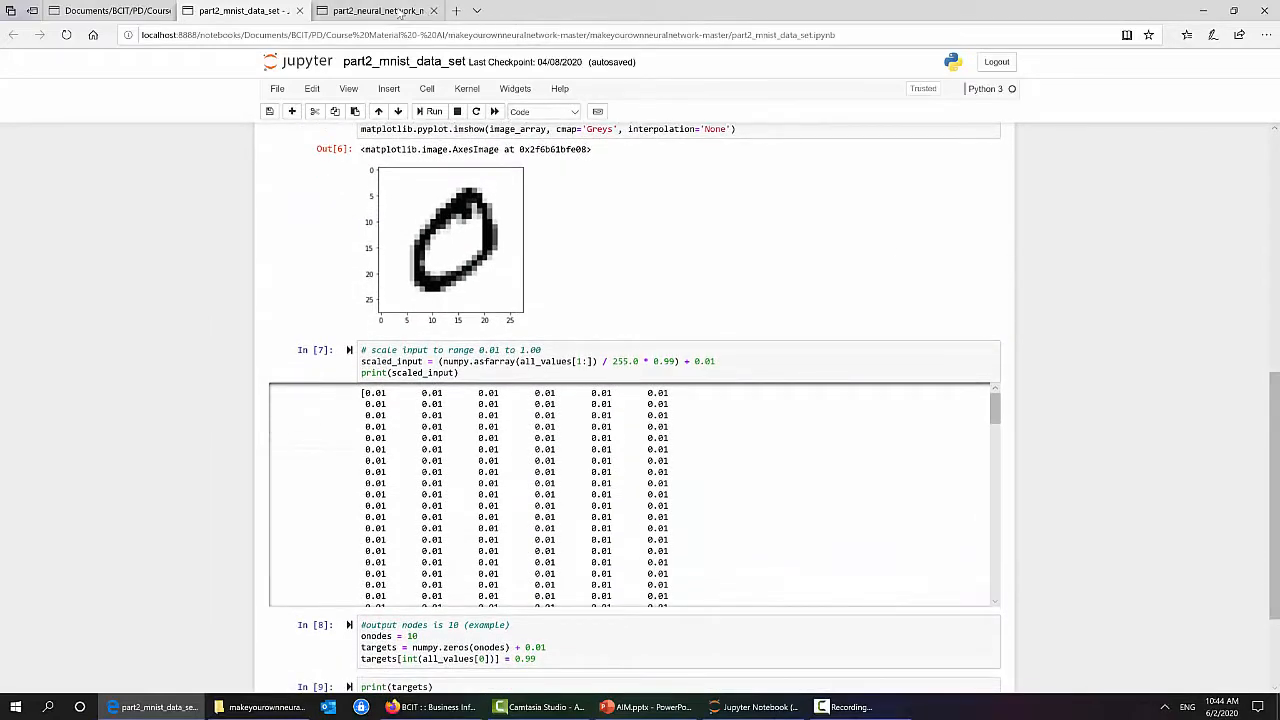
Open part2_neural_network_mnist_data and scroll through the neuralNetwork class, training and test cells
{"action": "left_click", "coordinate": [375, 10]}
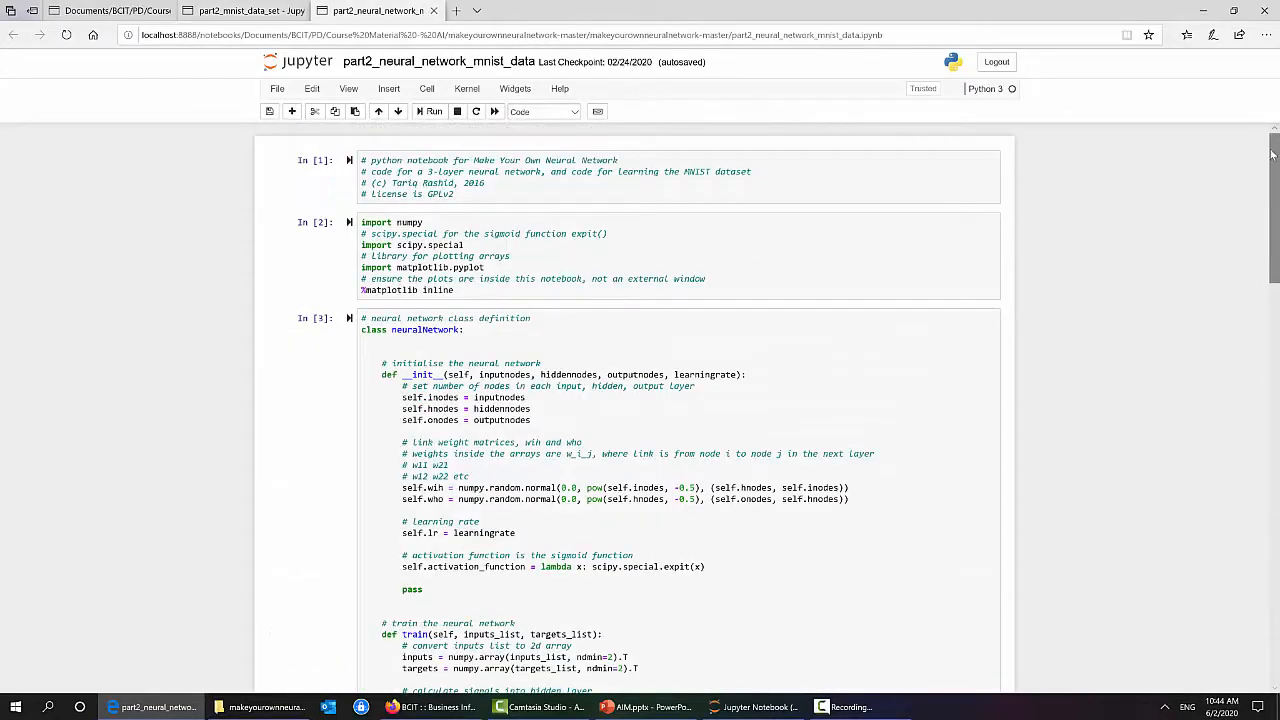
{"action": "scroll", "scroll_direction": "down", "scroll_amount": 3}
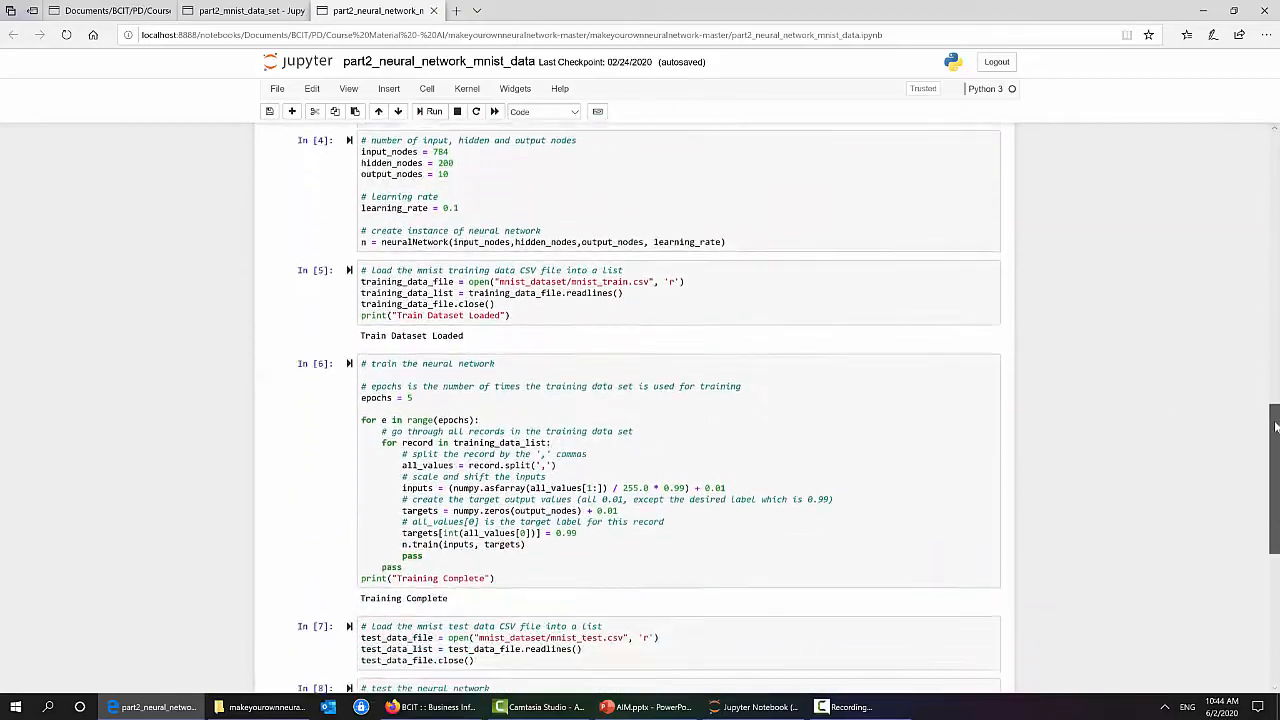
{"action": "scroll", "scroll_direction": "down", "scroll_amount": 3}
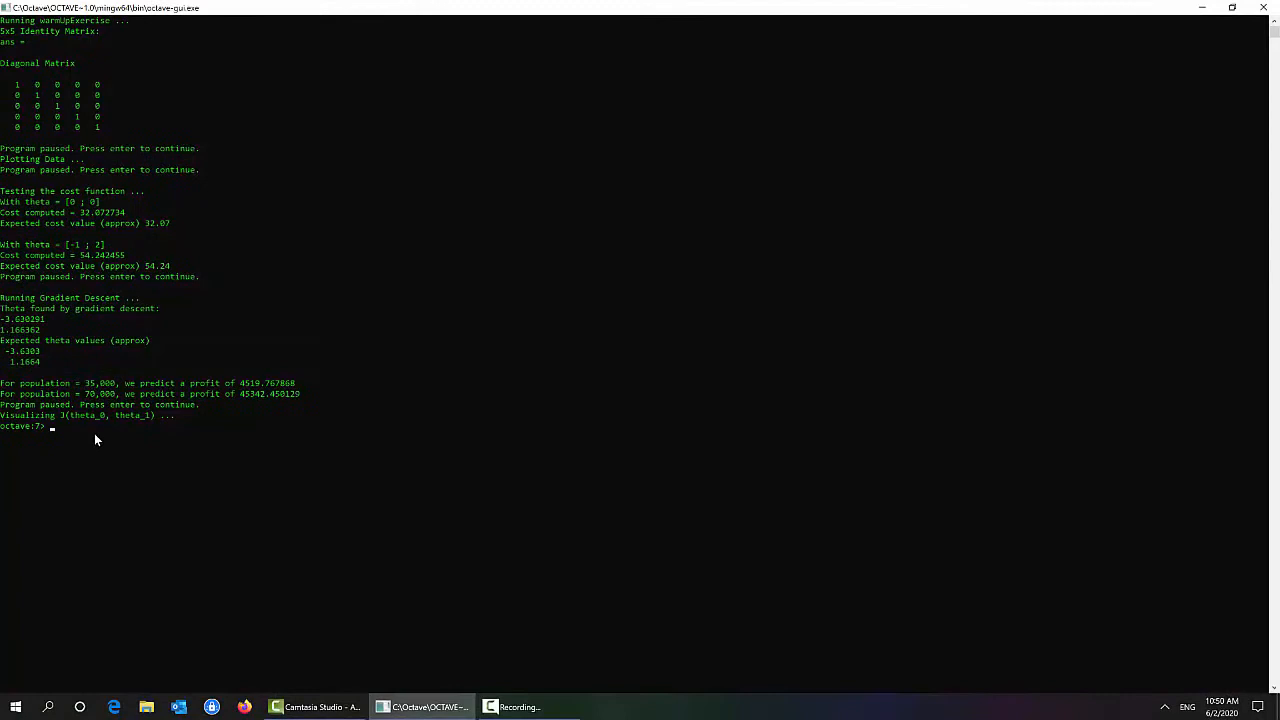
Run ex1 in Octave and enlarge the data scatter plot
{"action": "type", "text": "ex1"}
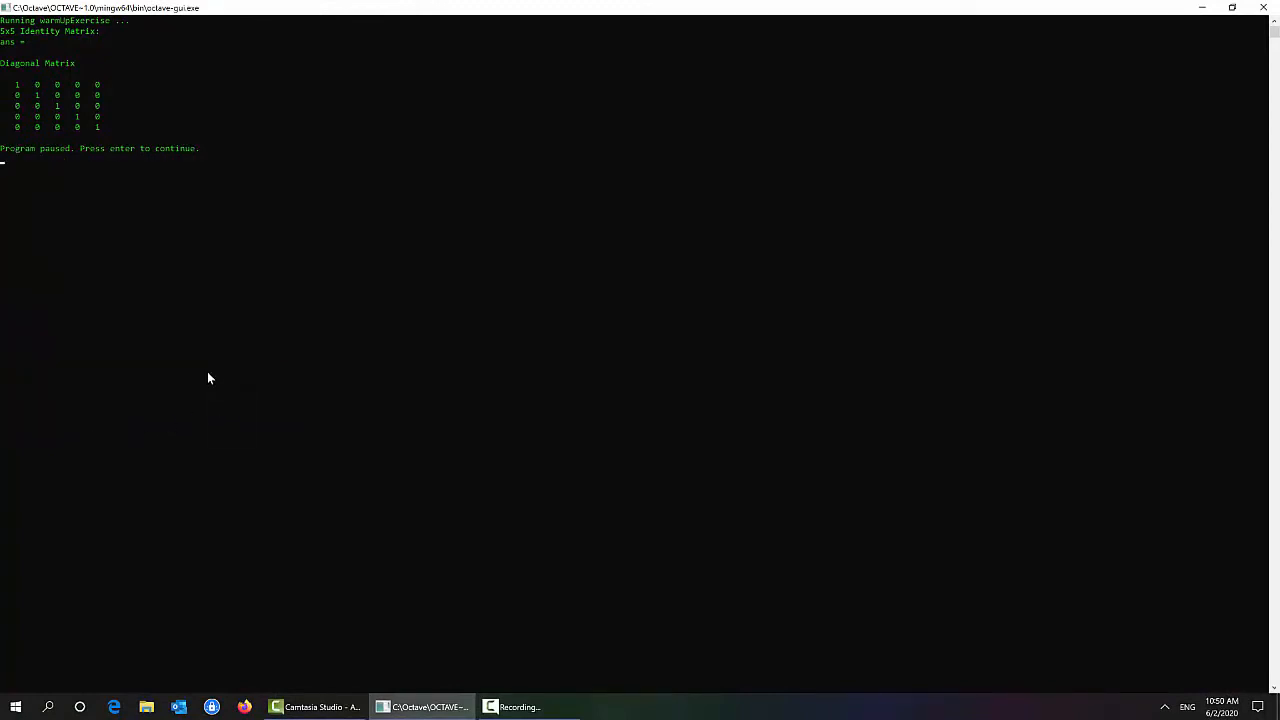
{"action": "key", "text": "enter"}
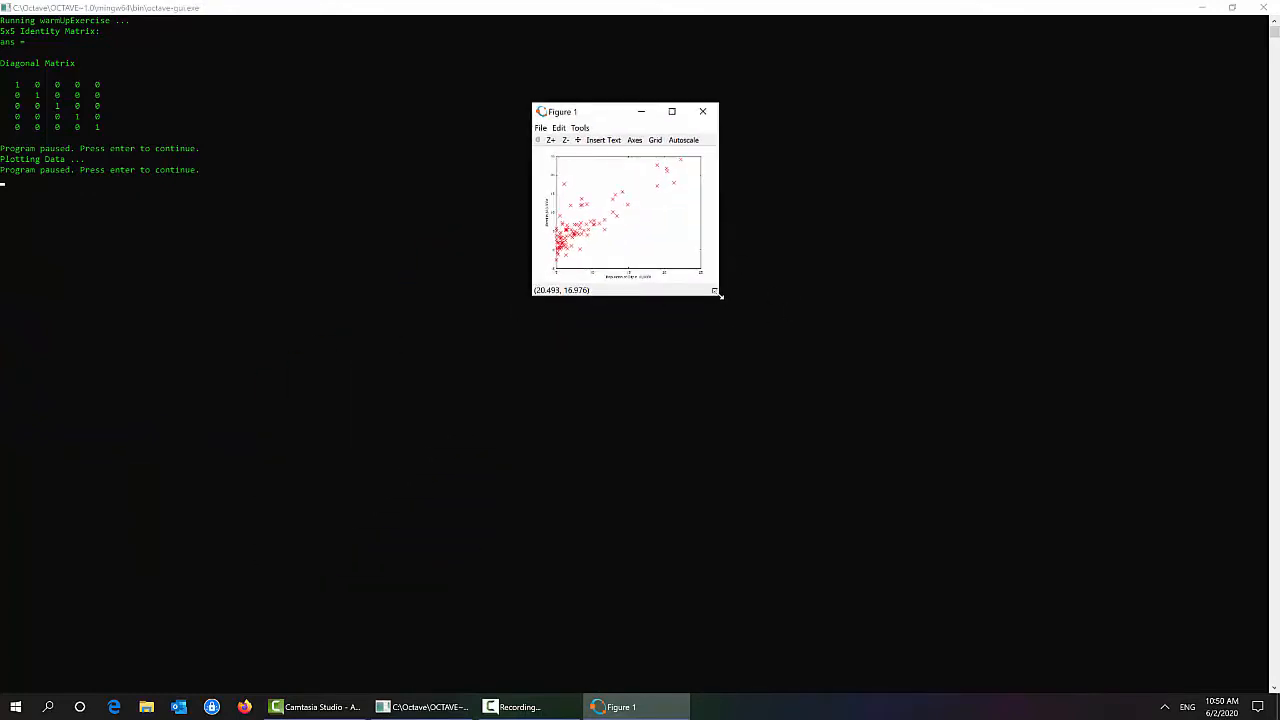
{"action": "left_click_drag", "start_coordinate": [715, 293], "coordinate": [968, 478]}
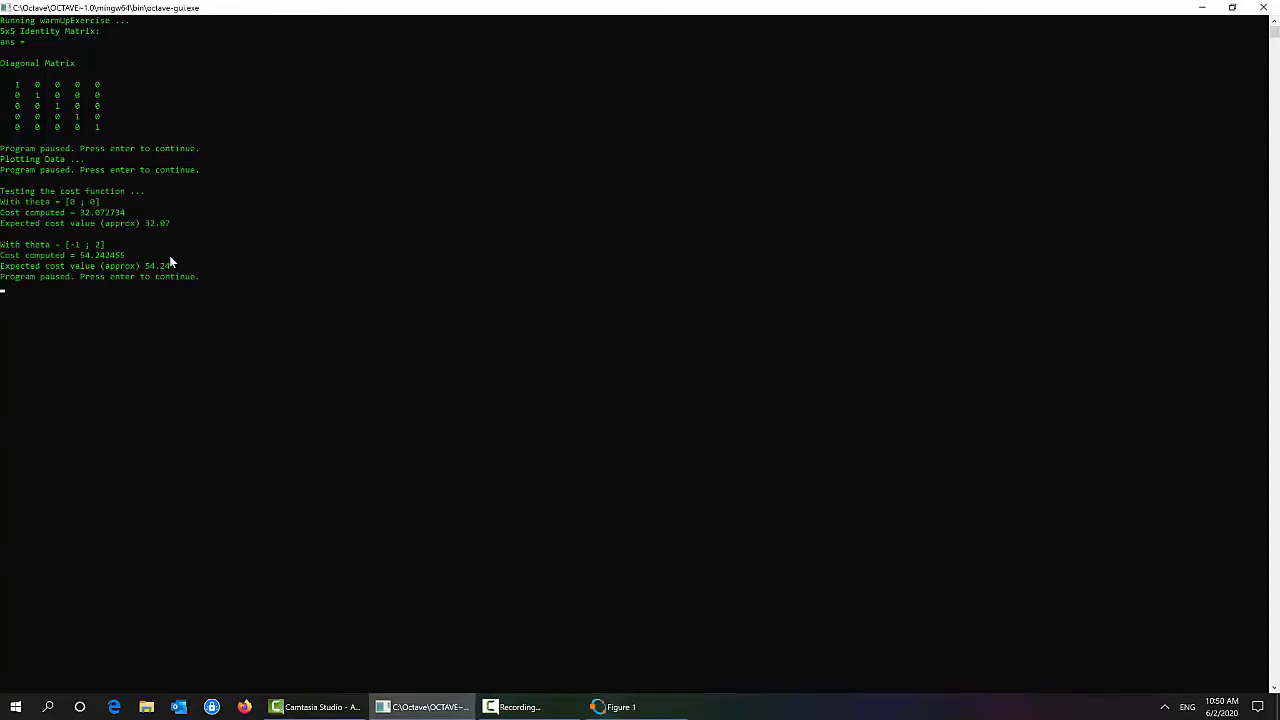
Continue through gradient descent to the cost surface, and enlarge the contour plot
{"action": "key", "text": "enter"}
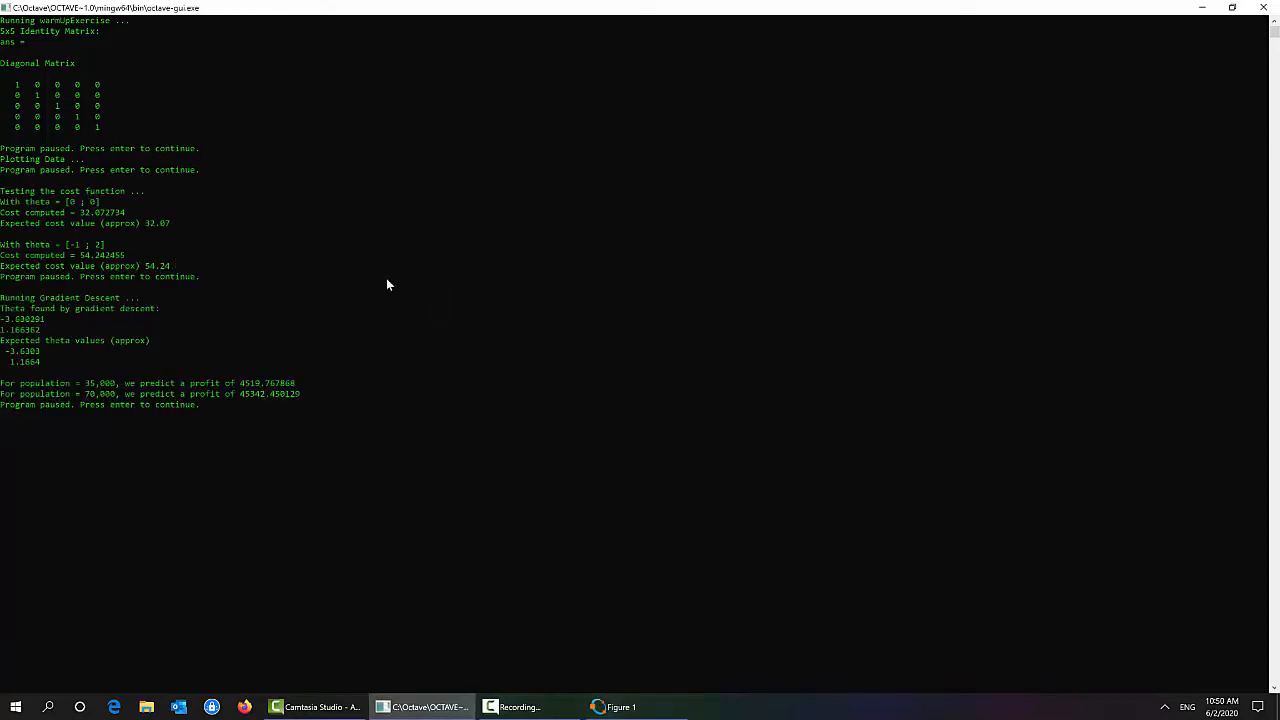
{"action": "key", "text": "enter"}
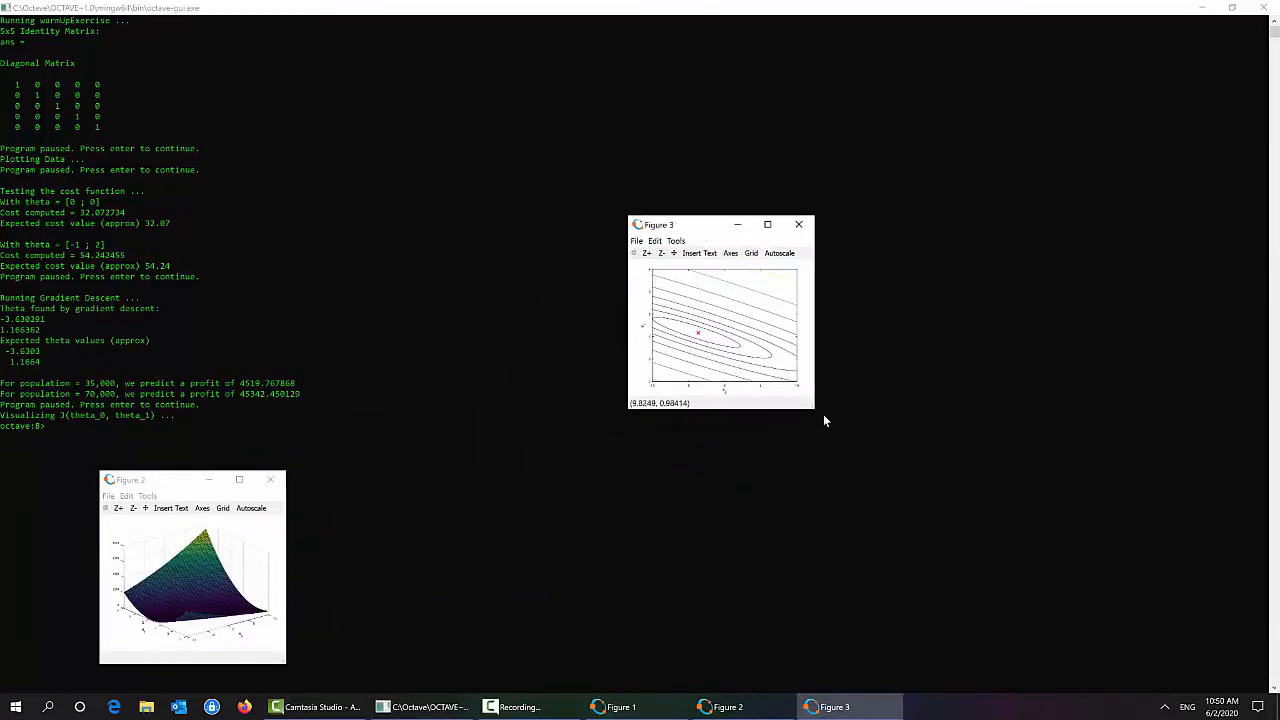
{"action": "left_click_drag", "start_coordinate": [812, 407], "coordinate": [1047, 602]}
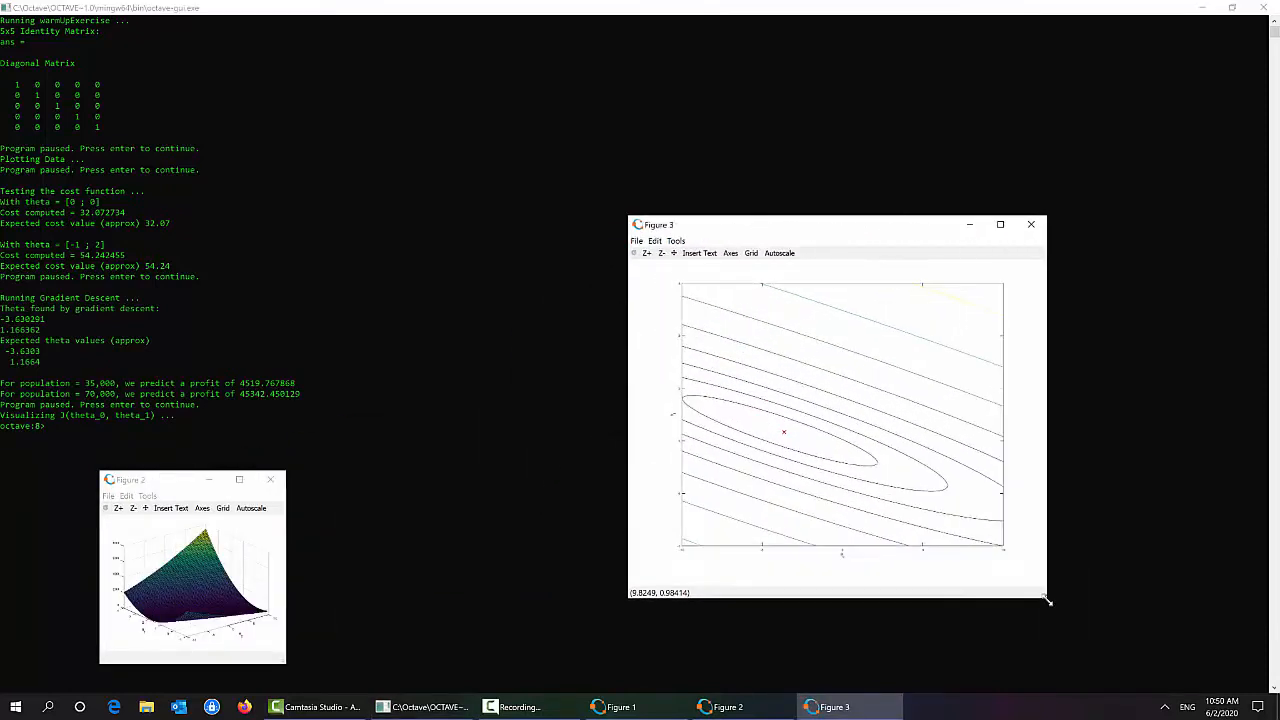